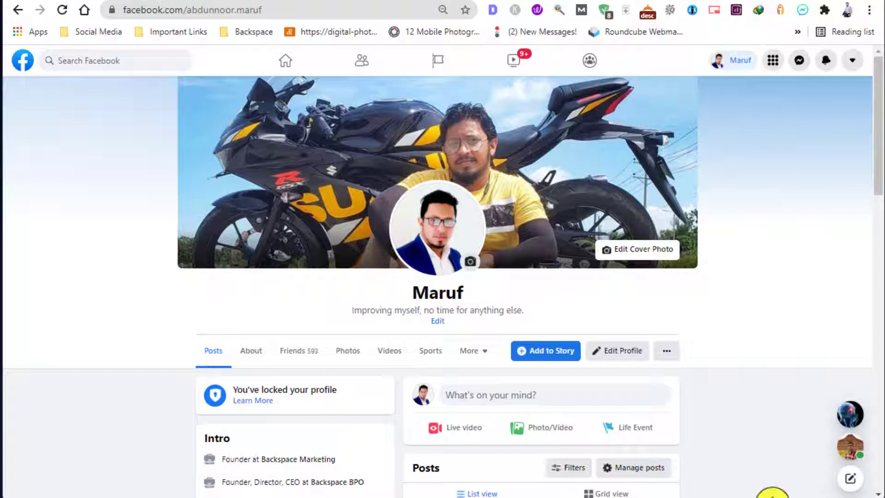
Step: Navigate from the account menu through Settings & privacy to the general account settings page
{"action": "left_click", "coordinate": [851, 61]}
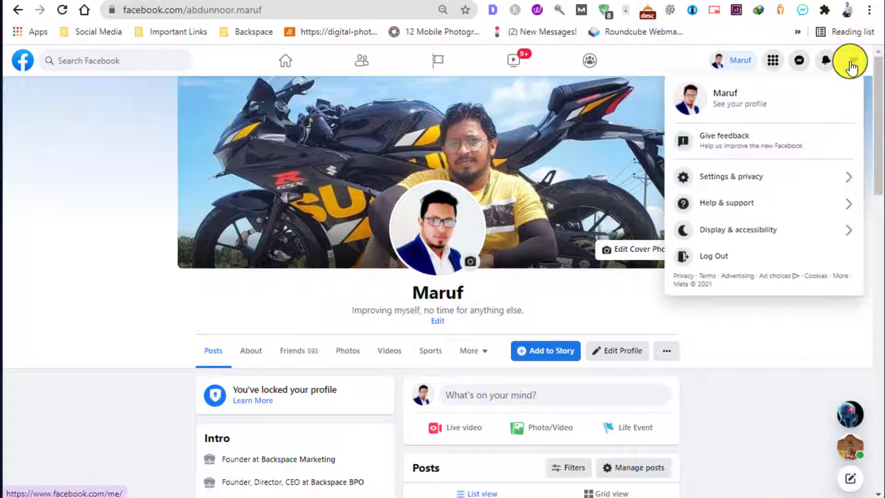
{"action": "mouse_move", "coordinate": [756, 140]}
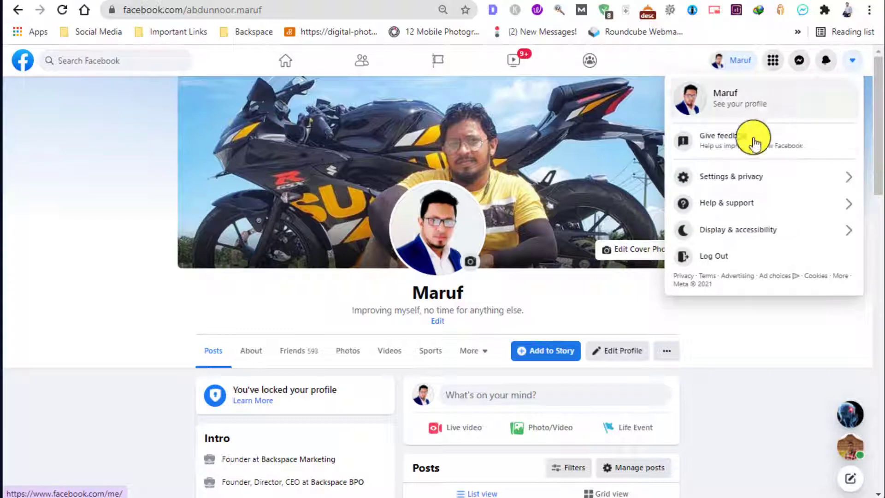
{"action": "mouse_move", "coordinate": [730, 177]}
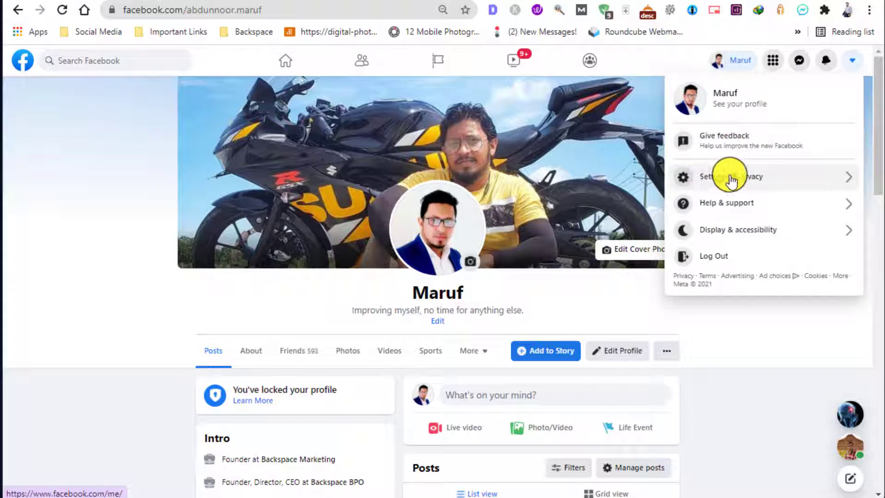
{"action": "left_click", "coordinate": [731, 177]}
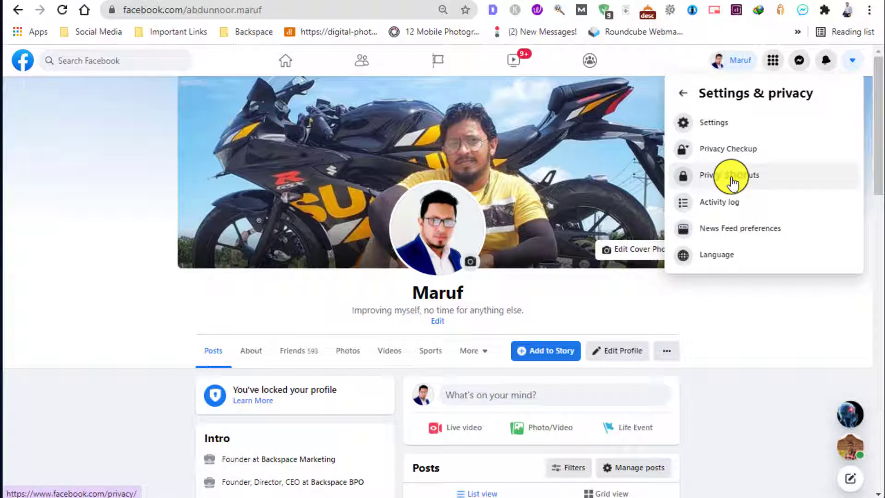
{"action": "mouse_move", "coordinate": [777, 128]}
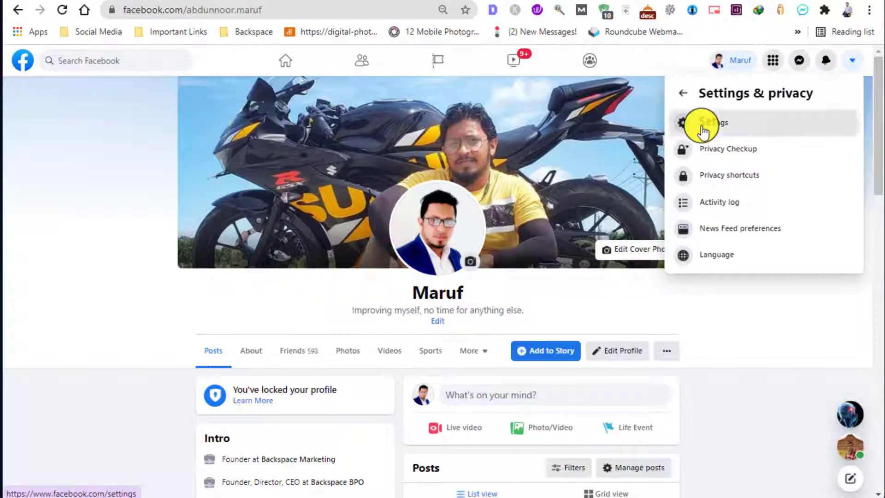
{"action": "left_click", "coordinate": [710, 123]}
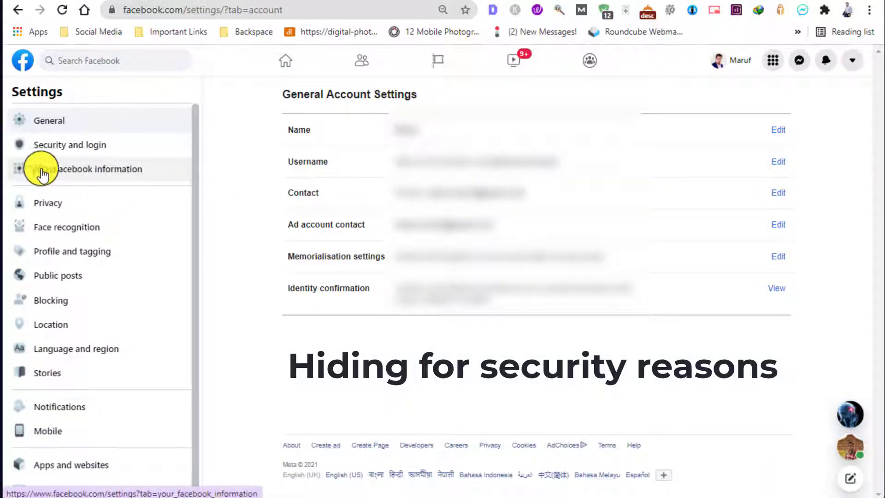
{"action": "mouse_move", "coordinate": [116, 173]}
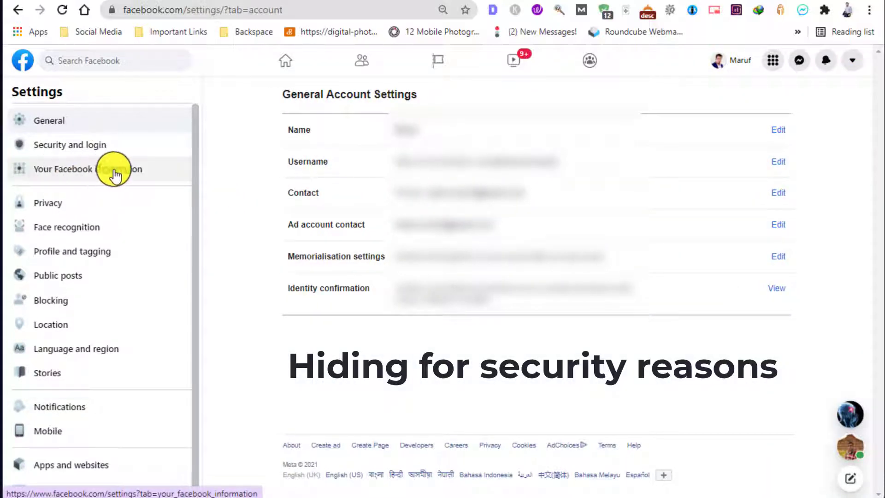
Step: Go to the Your Facebook information section of the settings
{"action": "left_click", "coordinate": [116, 170]}
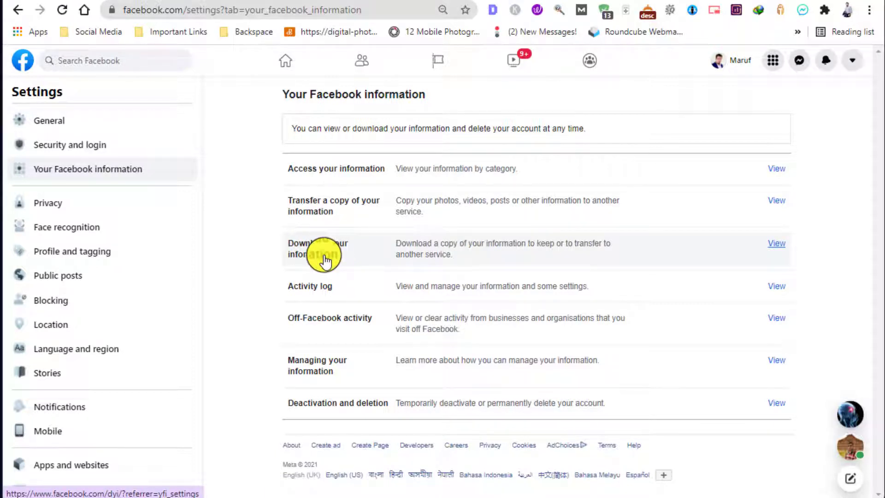
{"action": "mouse_move", "coordinate": [769, 247]}
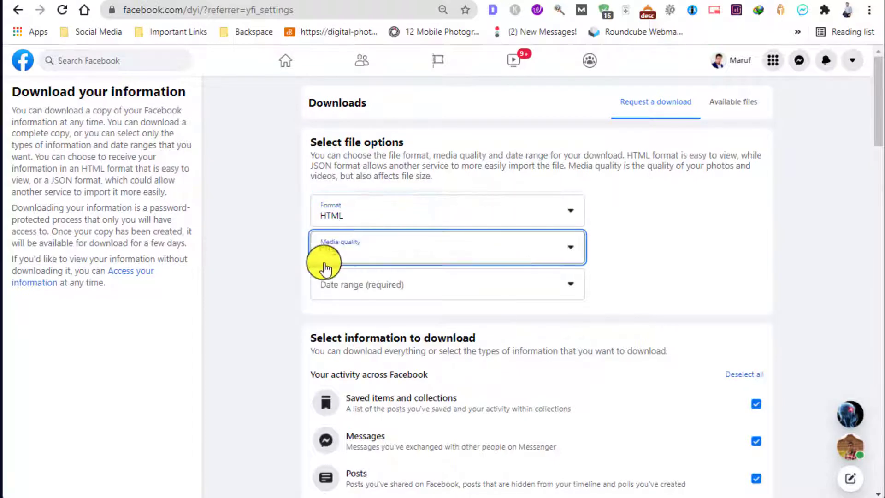
Step: Choose All time as the download's date range and move down to the category list
{"action": "left_click", "coordinate": [448, 284]}
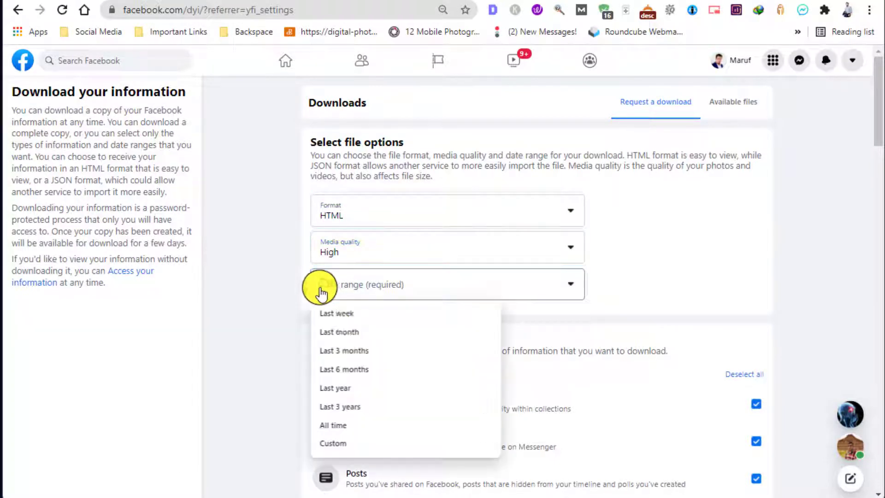
{"action": "mouse_move", "coordinate": [389, 395]}
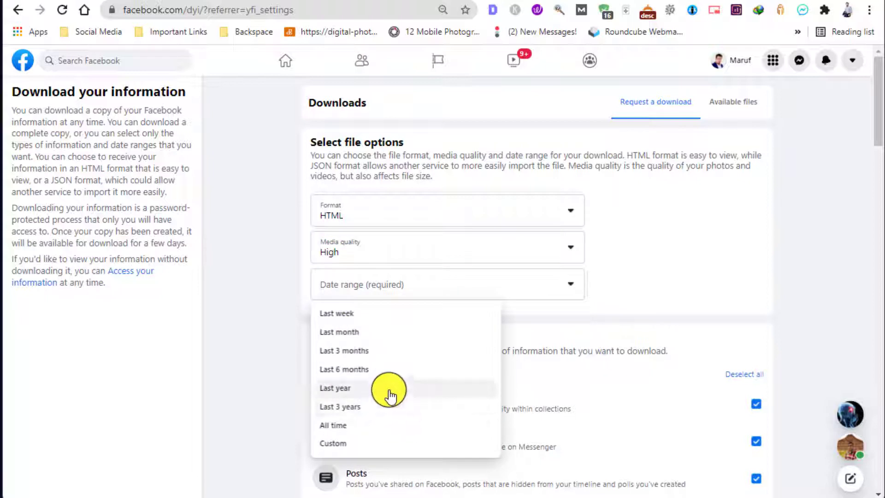
{"action": "mouse_move", "coordinate": [382, 400]}
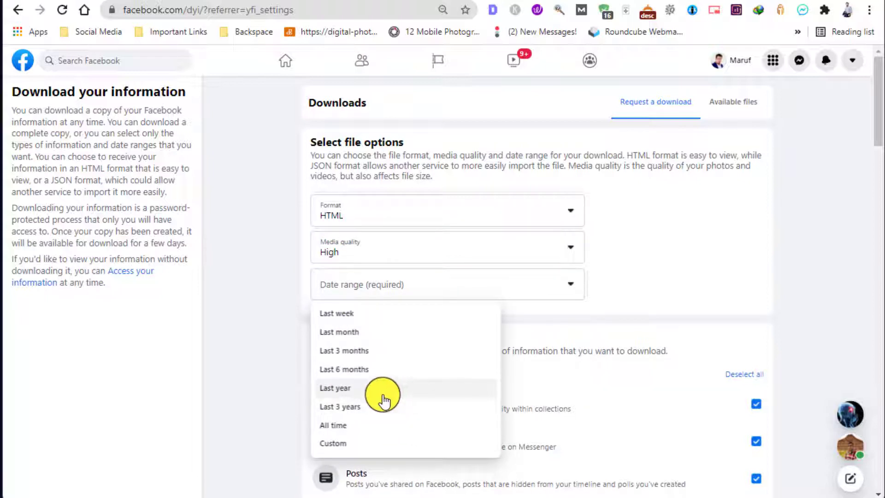
{"action": "mouse_move", "coordinate": [345, 438]}
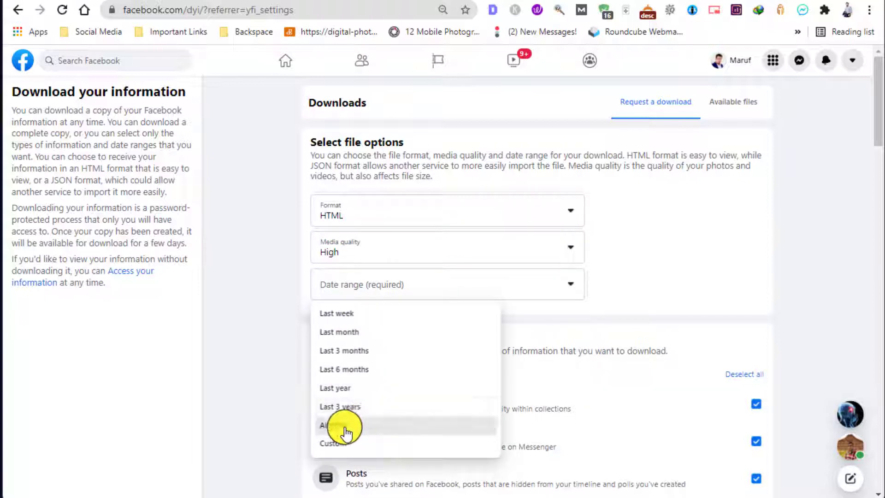
{"action": "left_click", "coordinate": [326, 425]}
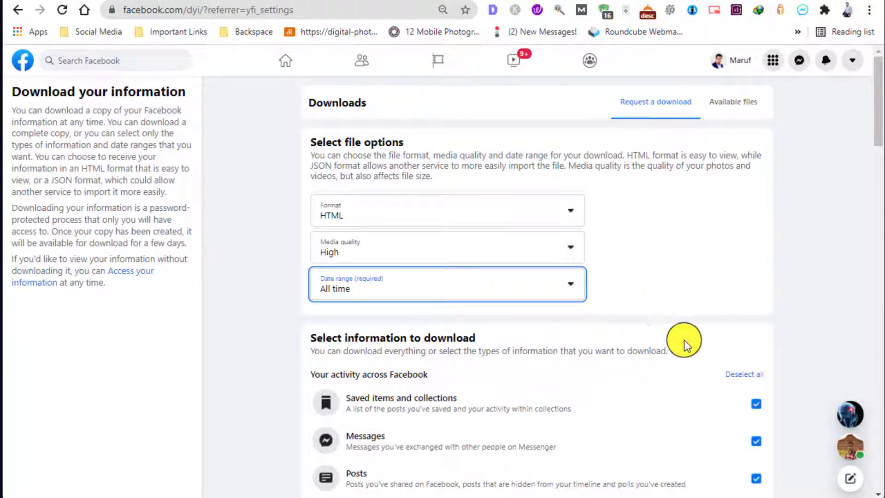
{"action": "scroll", "scroll_direction": "down", "scroll_amount": 3}
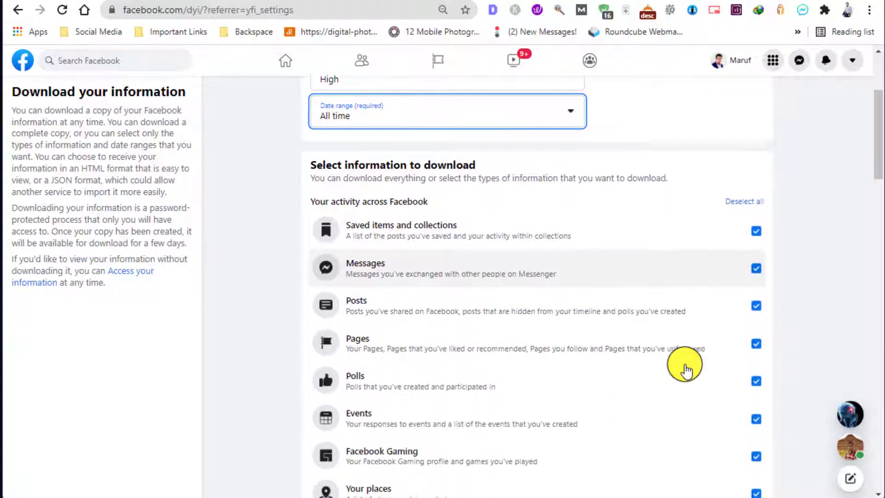
{"action": "scroll", "scroll_direction": "down", "scroll_amount": 3}
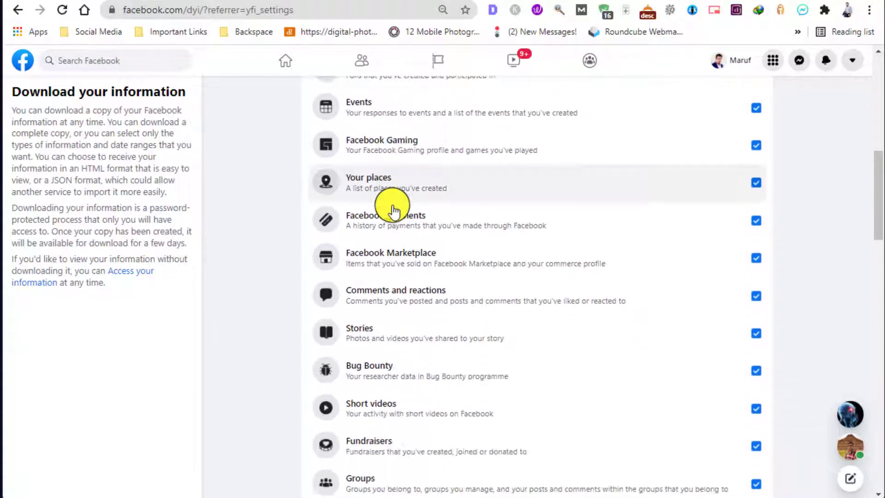
{"action": "scroll", "scroll_direction": "down", "scroll_amount": 3}
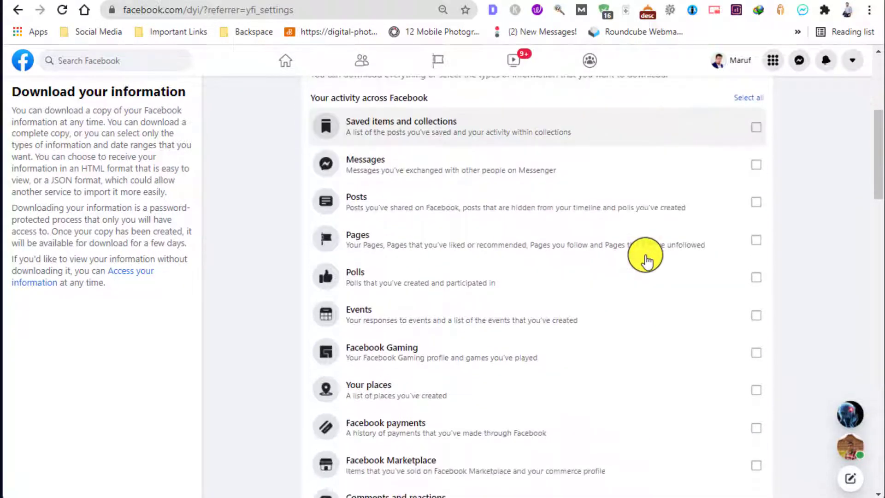
Step: Scroll through the unchecked information categories down to the start-download section, looking for Friends and followers
{"action": "scroll", "scroll_direction": "down", "scroll_amount": 3}
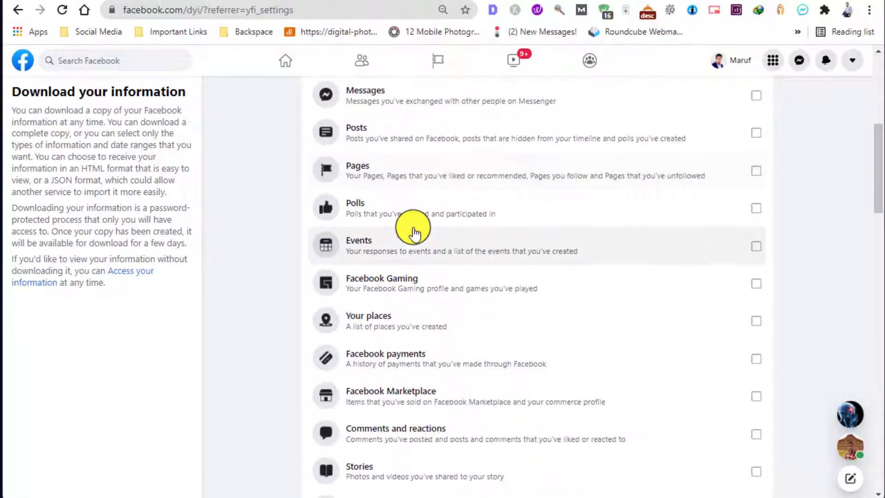
{"action": "scroll", "scroll_direction": "down", "scroll_amount": 3}
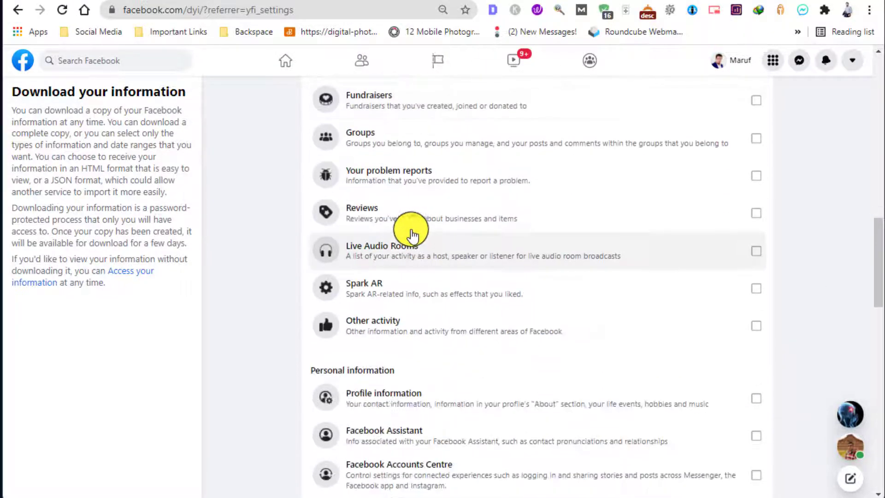
{"action": "scroll", "scroll_direction": "down", "scroll_amount": 3}
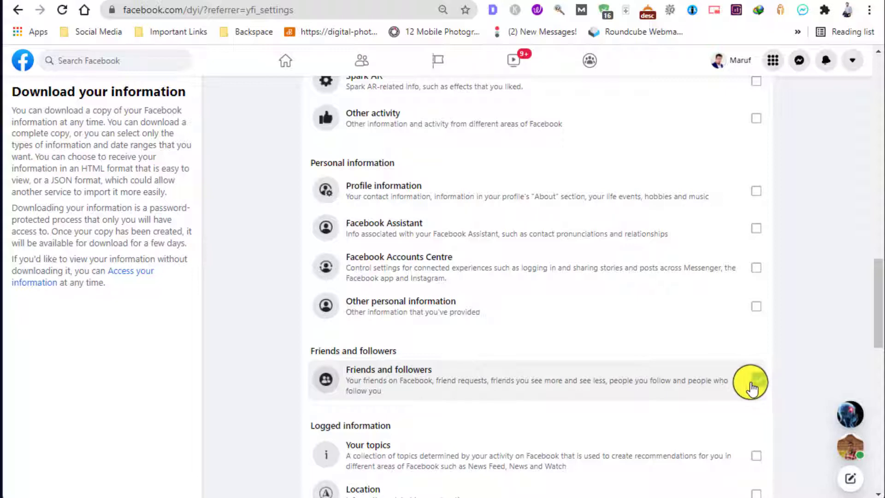
{"action": "scroll", "scroll_direction": "down", "scroll_amount": 3}
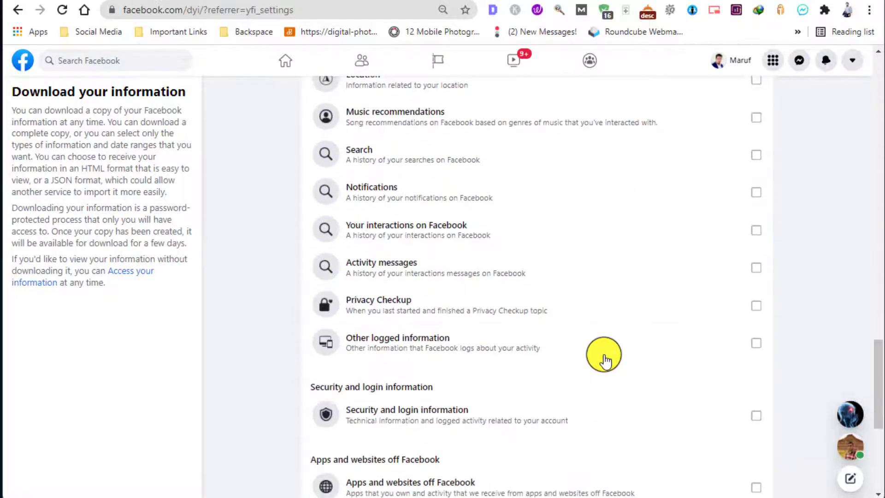
{"action": "scroll", "scroll_direction": "down", "scroll_amount": 3}
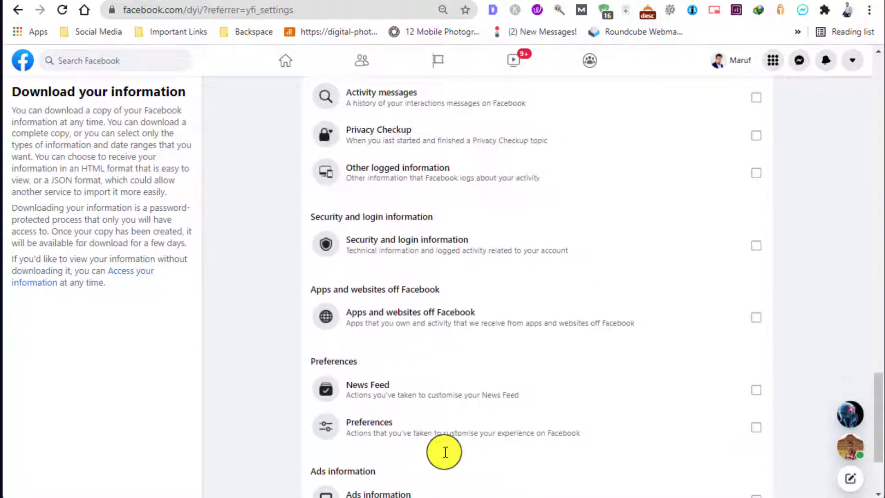
{"action": "scroll", "scroll_direction": "down", "scroll_amount": 3}
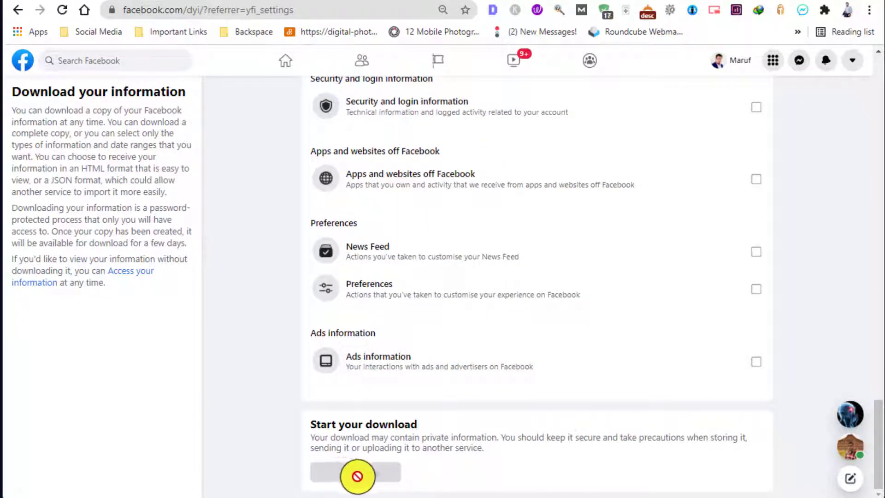
Step: Request a download so Facebook starts creating the Friends and followers copy
{"action": "left_click", "coordinate": [356, 482]}
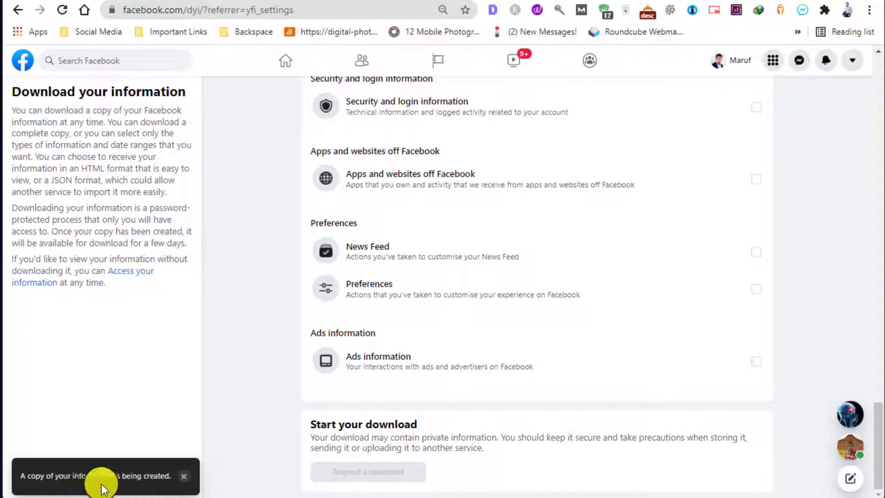
{"action": "mouse_move", "coordinate": [78, 491]}
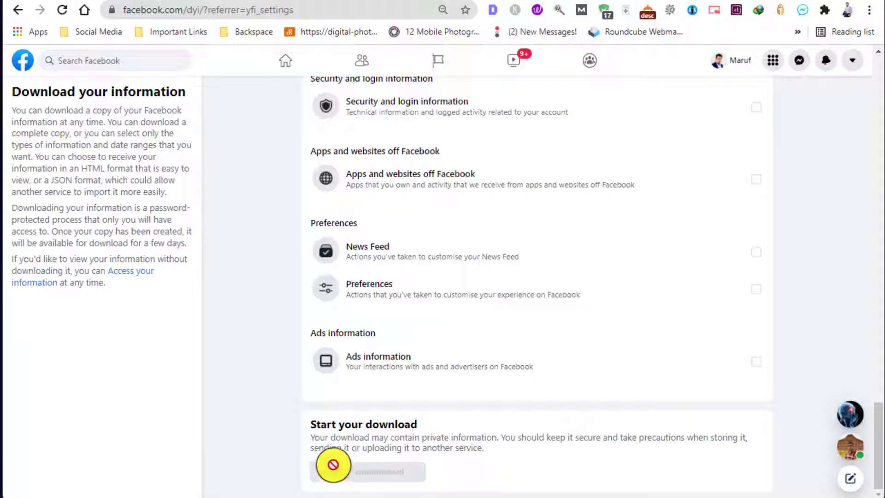
{"action": "mouse_move", "coordinate": [267, 463]}
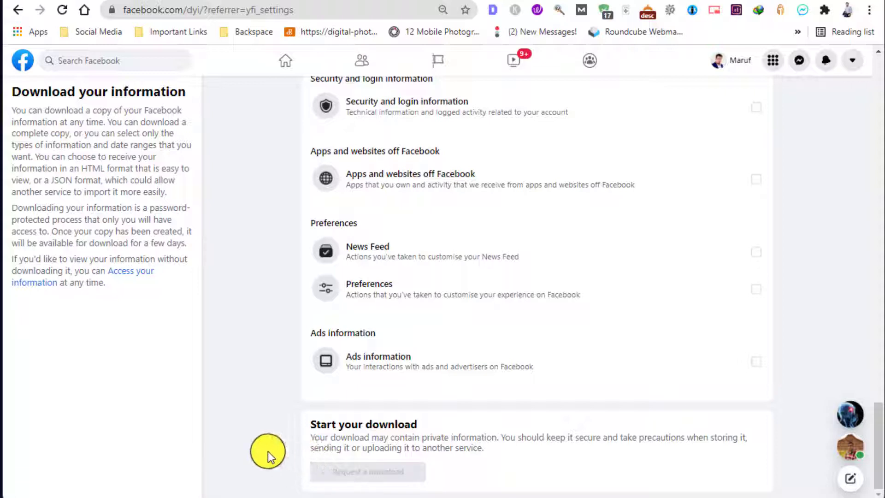
{"action": "mouse_move", "coordinate": [264, 463]}
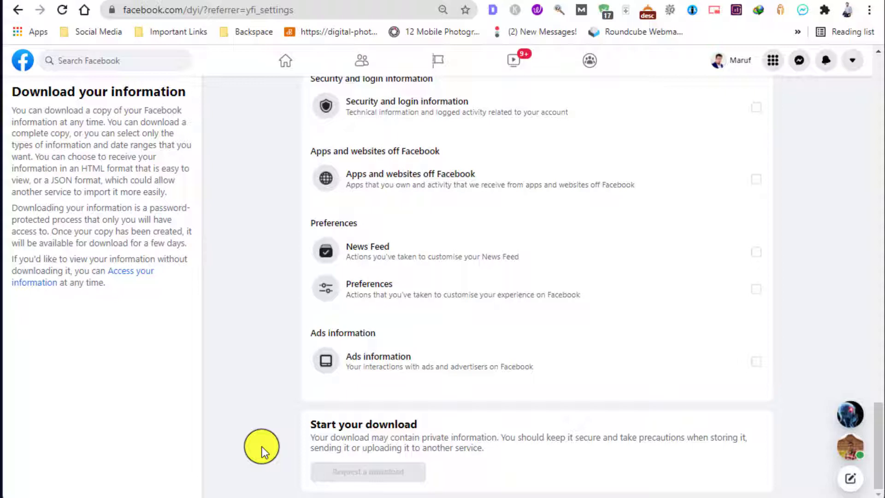
{"action": "mouse_move", "coordinate": [239, 398]}
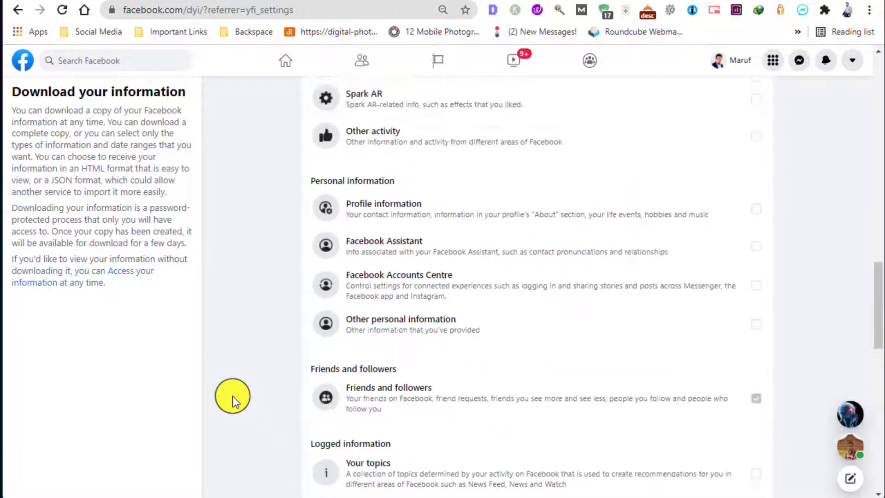
{"action": "scroll", "scroll_direction": "down", "scroll_amount": 3}
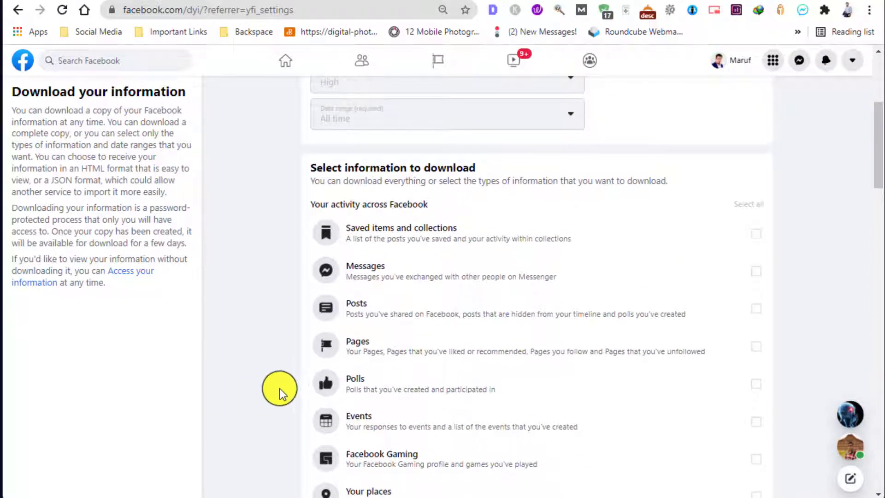
{"action": "scroll", "scroll_direction": "down", "scroll_amount": 3}
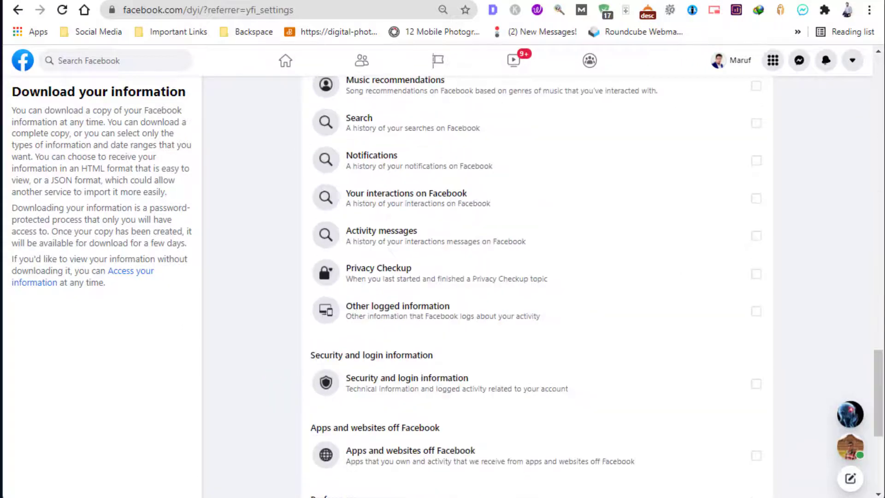
Step: Return to the available files and start downloading the Friends and followers archive
{"action": "left_click", "coordinate": [285, 61]}
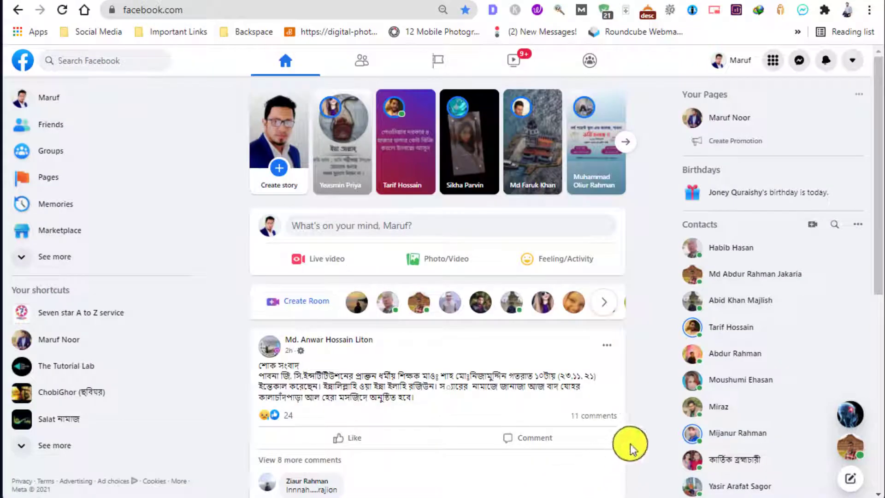
{"action": "mouse_move", "coordinate": [649, 433]}
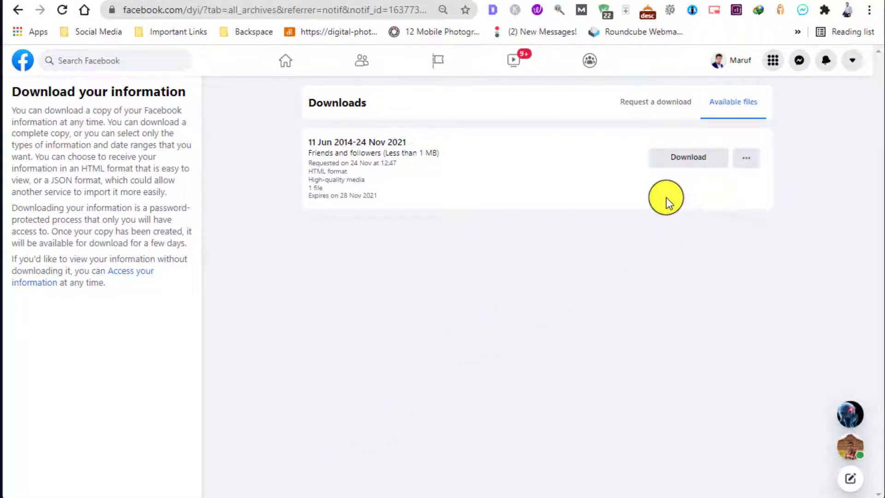
{"action": "left_click", "coordinate": [826, 61]}
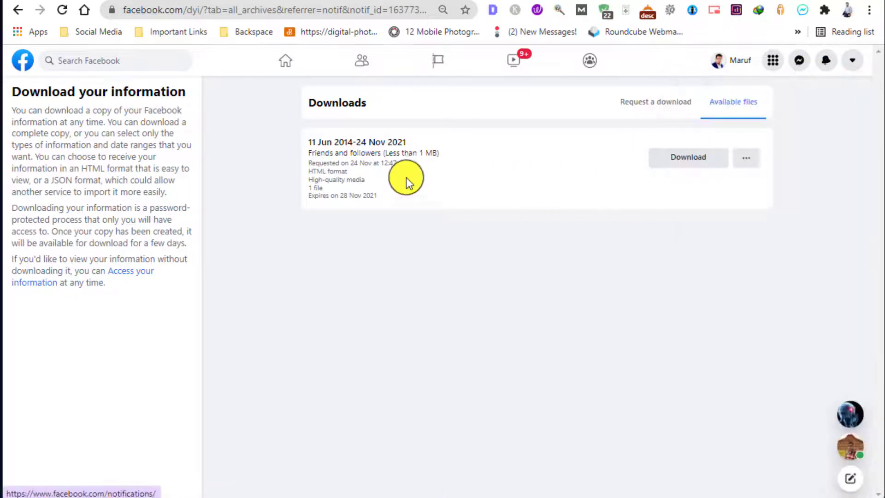
{"action": "mouse_move", "coordinate": [415, 196]}
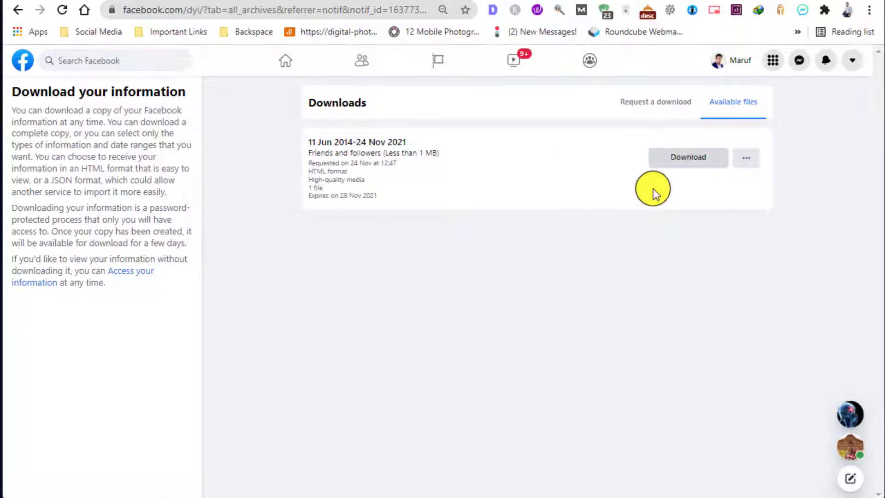
{"action": "left_click", "coordinate": [688, 157]}
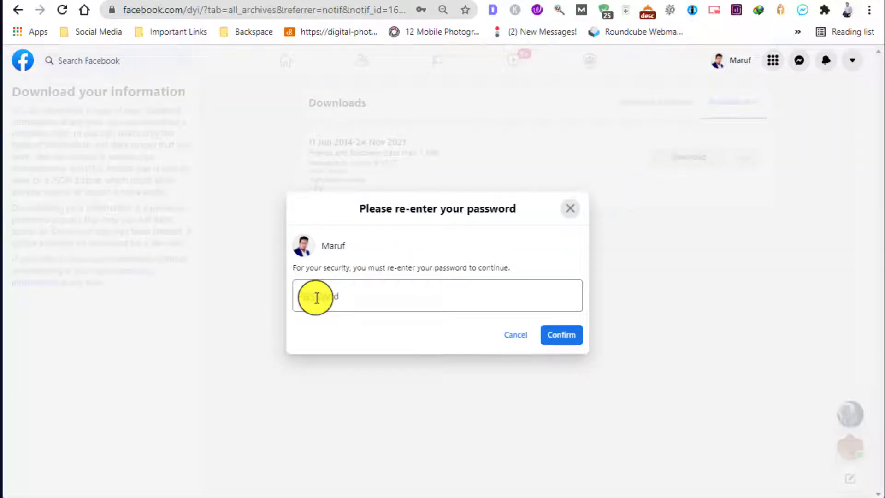
Step: Re-enter the account password and confirm saving the zip file to the device
{"action": "type", "text": "password"}
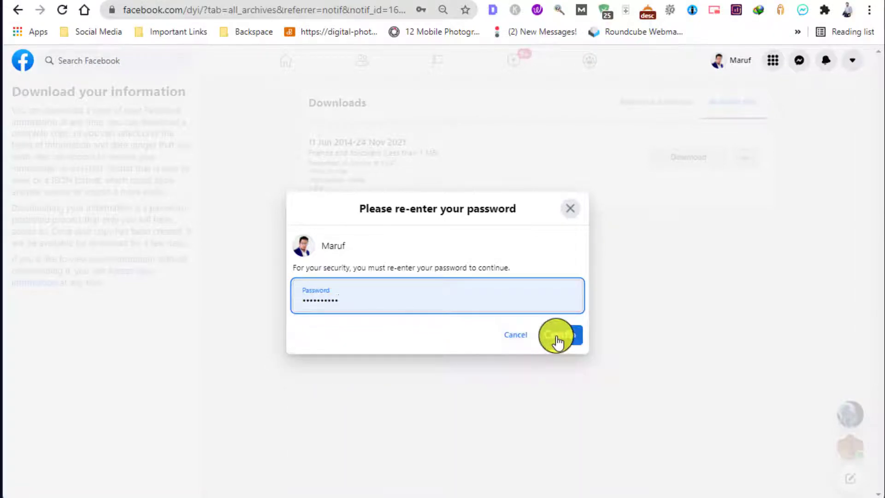
{"action": "left_click", "coordinate": [558, 336]}
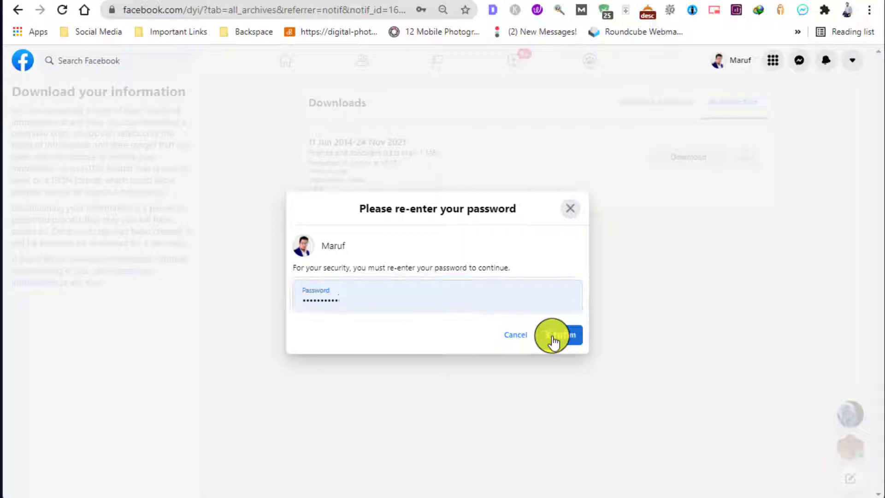
{"action": "left_click", "coordinate": [564, 334]}
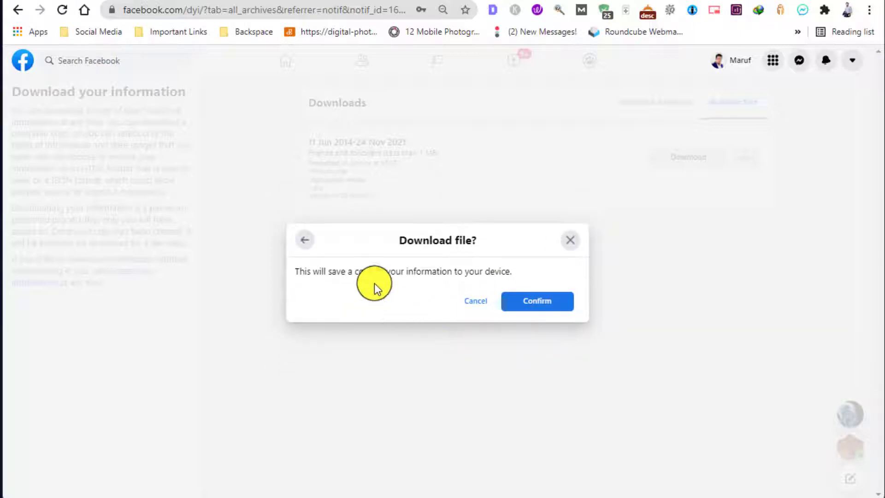
{"action": "left_click", "coordinate": [536, 301]}
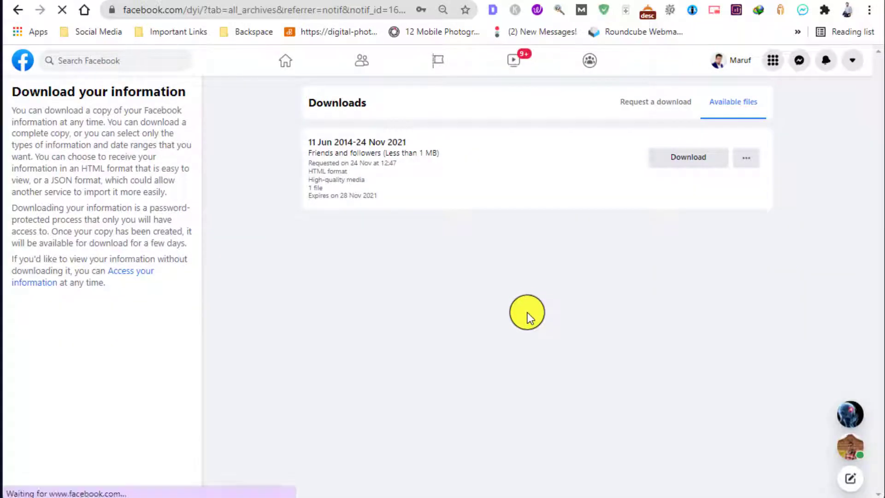
{"action": "left_click", "coordinate": [688, 156]}
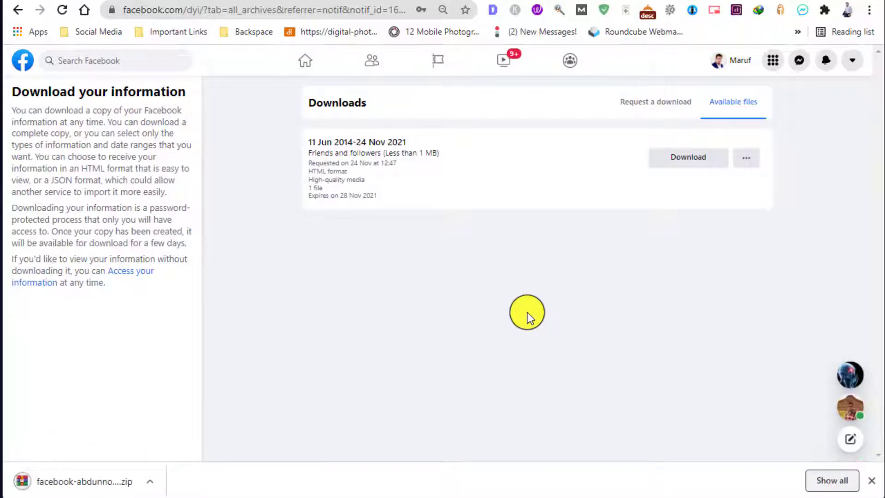
{"action": "mouse_move", "coordinate": [461, 369]}
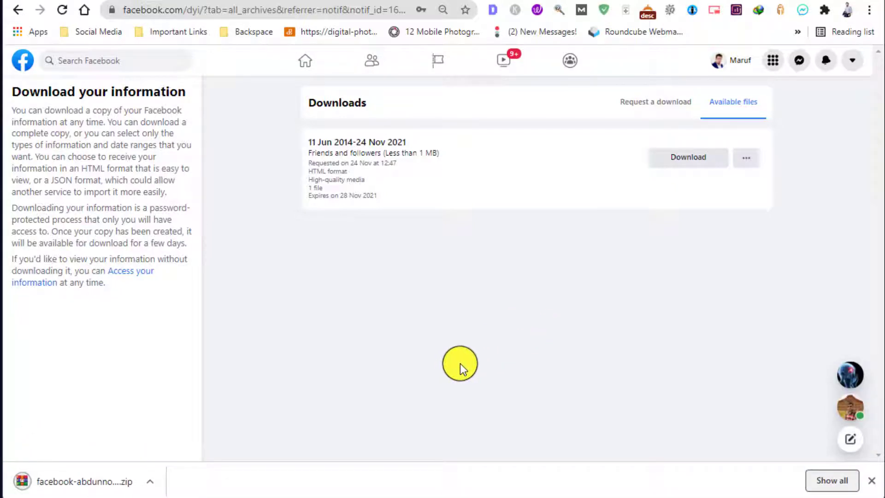
{"action": "mouse_move", "coordinate": [454, 372]}
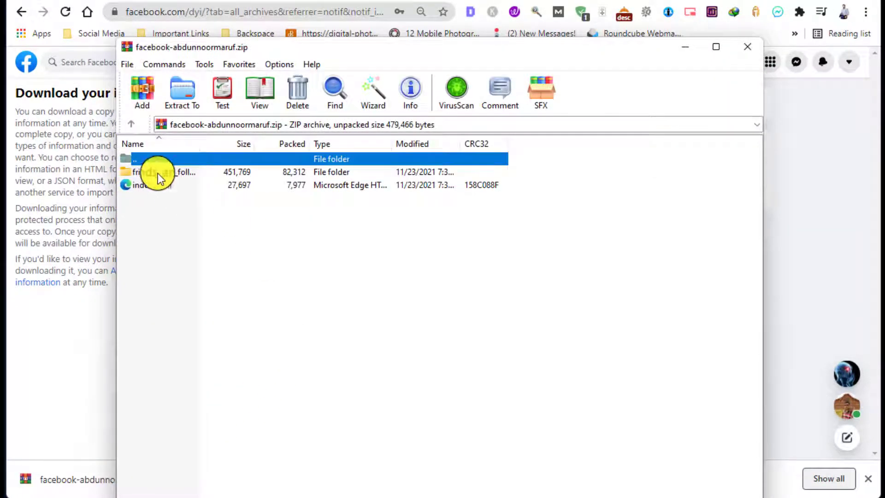
Step: Enter the friends_and_followers folder inside the downloaded zip to list its HTML files
{"action": "double_click", "coordinate": [162, 172]}
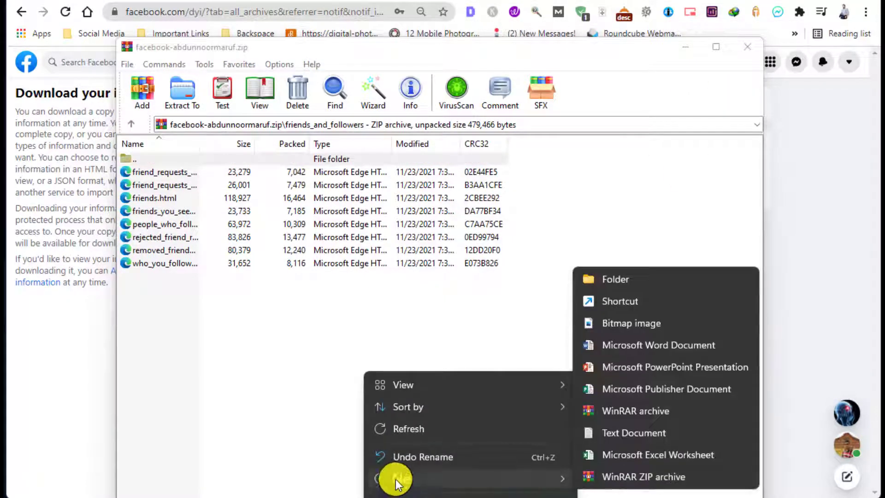
{"action": "mouse_move", "coordinate": [649, 417]}
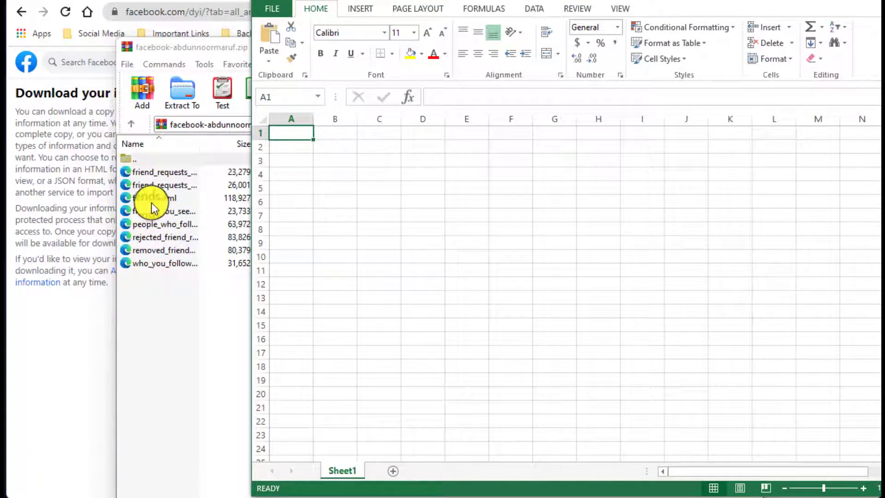
Step: Open friends.html from the archive in Excel and copy all the friend names and dates
{"action": "left_click", "coordinate": [154, 197]}
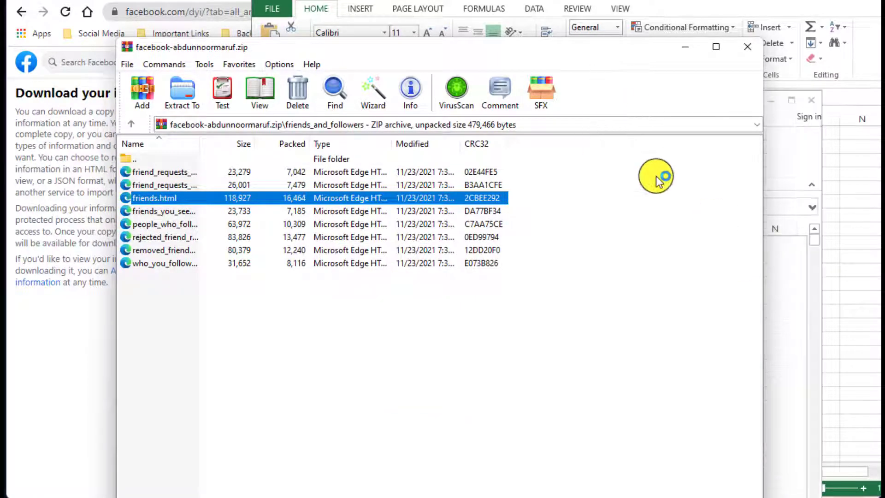
{"action": "double_click", "coordinate": [155, 197]}
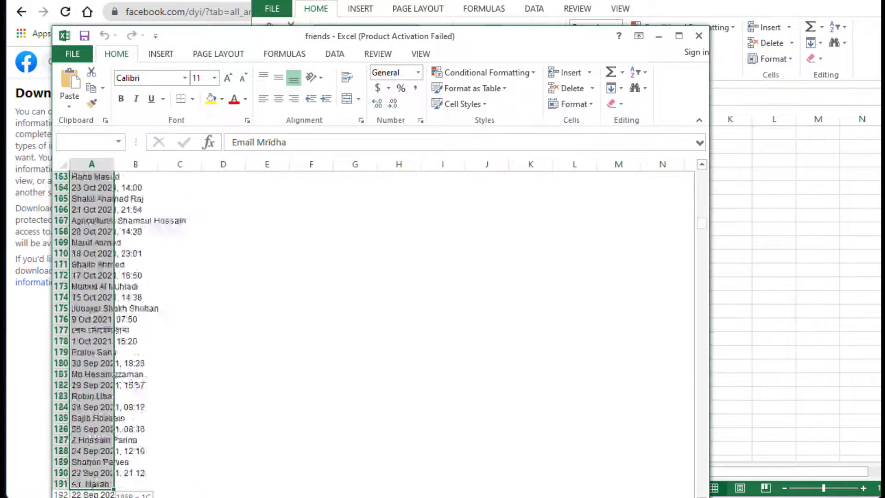
{"action": "scroll", "scroll_direction": "down", "scroll_amount": 3}
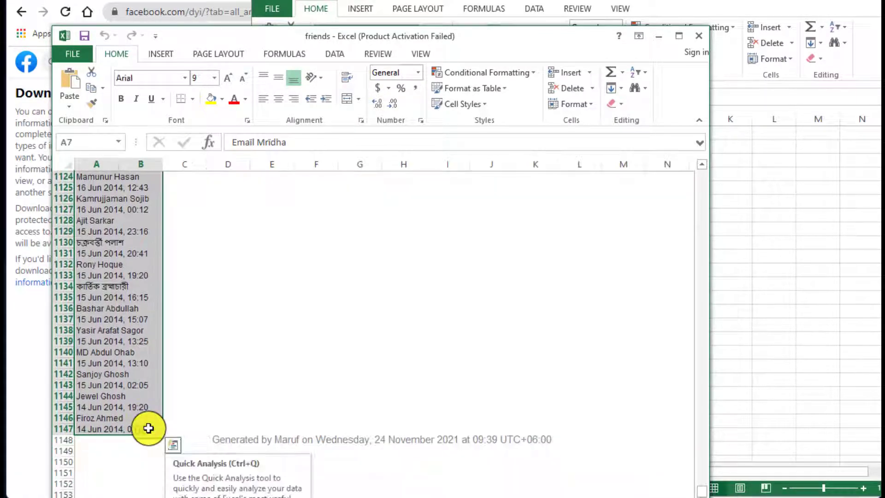
{"action": "right_click", "coordinate": [148, 427]}
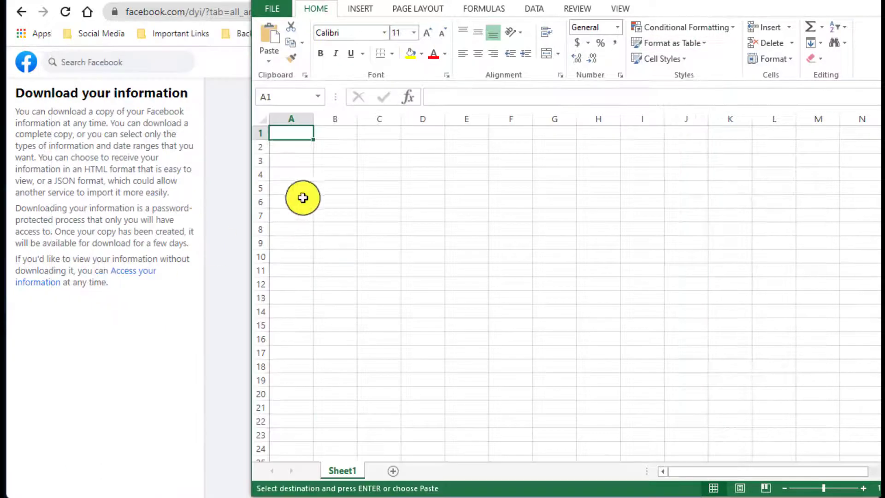
{"action": "mouse_move", "coordinate": [283, 150]}
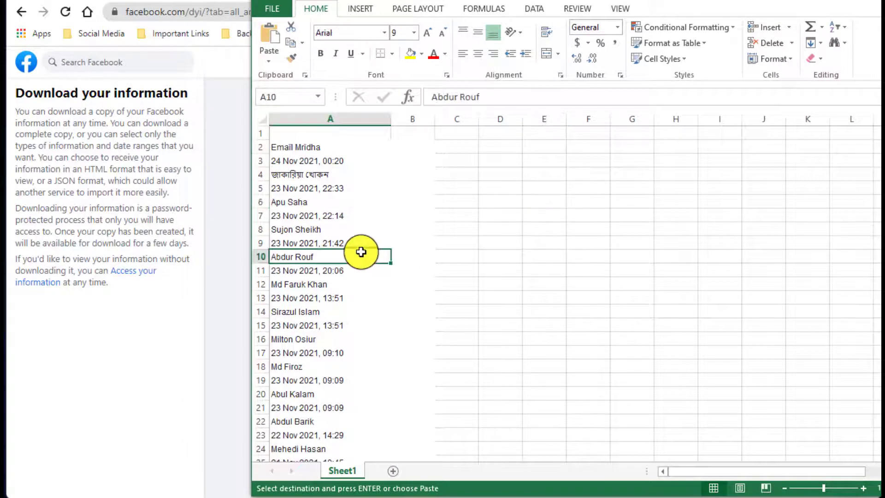
Step: Paste the friends data into column A of the new workbook and select B2 beside the first name
{"action": "left_click", "coordinate": [391, 53]}
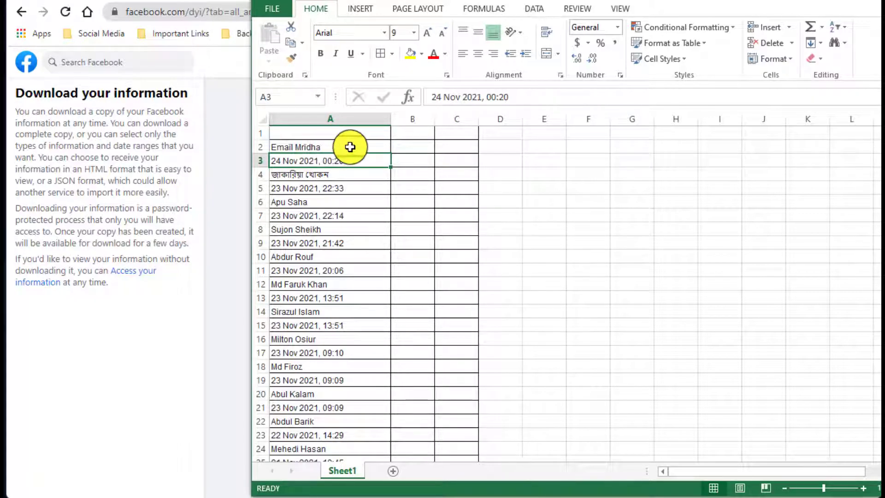
{"action": "left_click", "coordinate": [330, 147]}
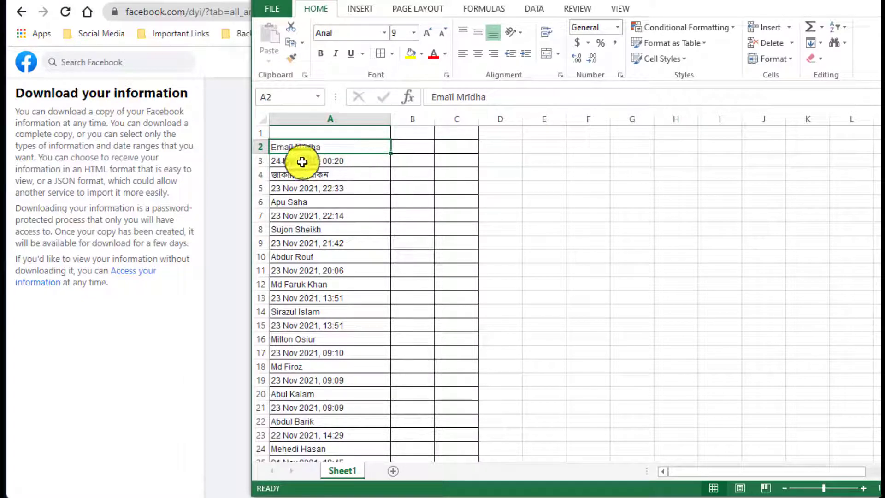
{"action": "mouse_move", "coordinate": [393, 142]}
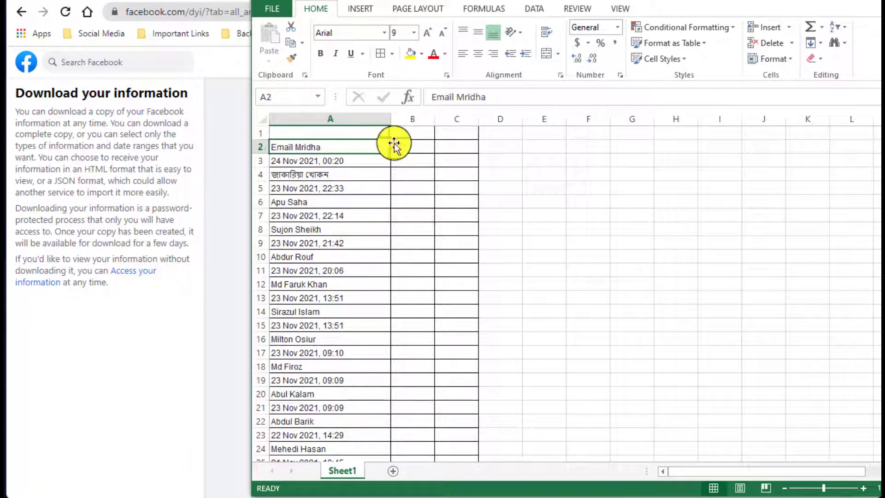
{"action": "left_click", "coordinate": [412, 146]}
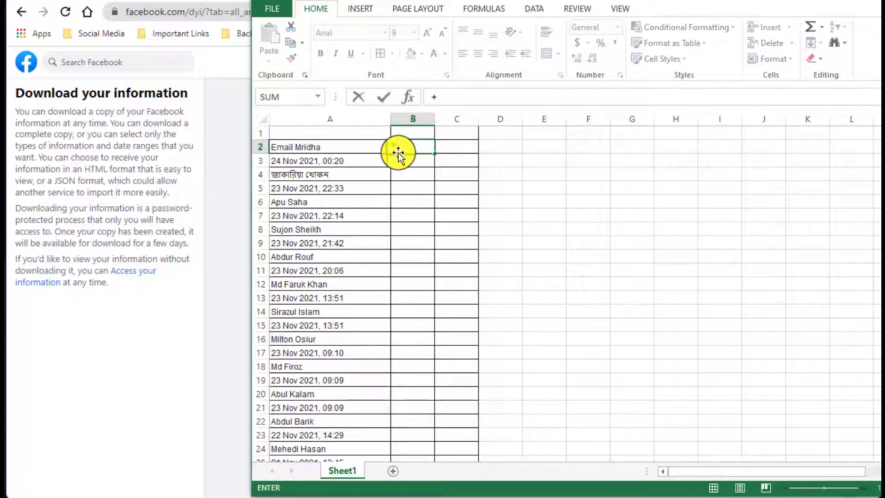
Step: Enter =A2 in B2 for the friend's name and =A3 in C2 for the connection date
{"action": "type", "text": "="}
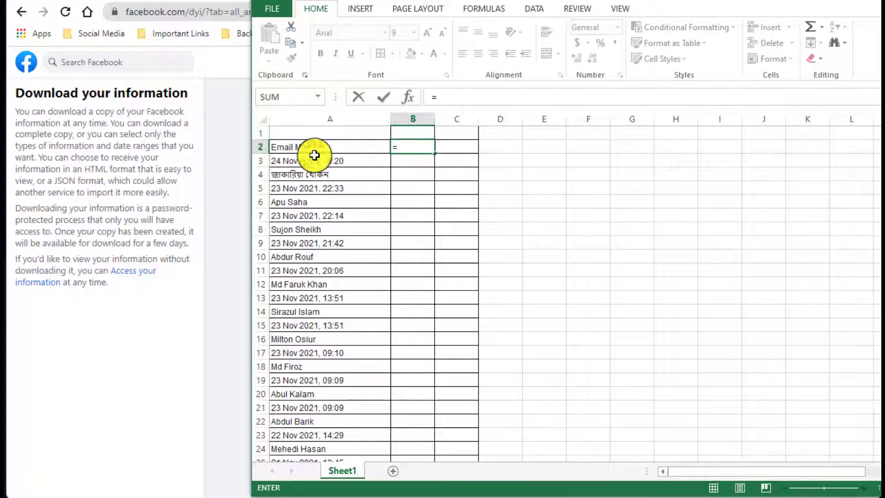
{"action": "left_click", "coordinate": [316, 147]}
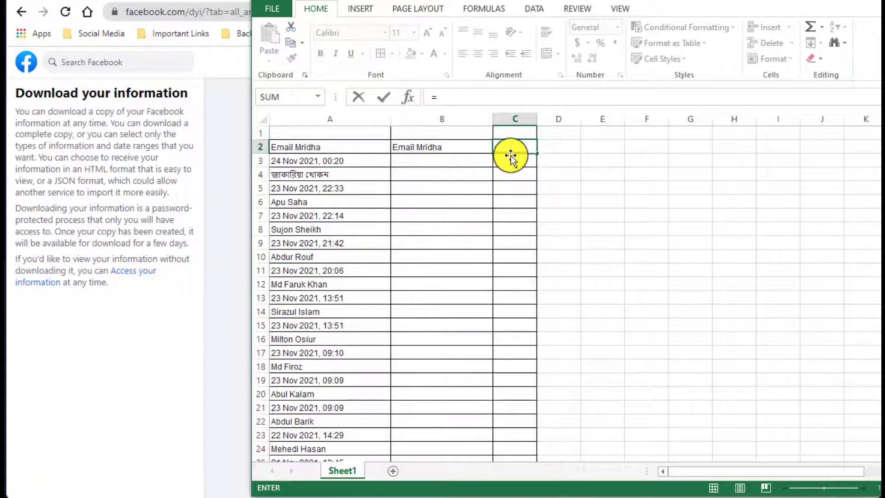
{"action": "left_click", "coordinate": [330, 161]}
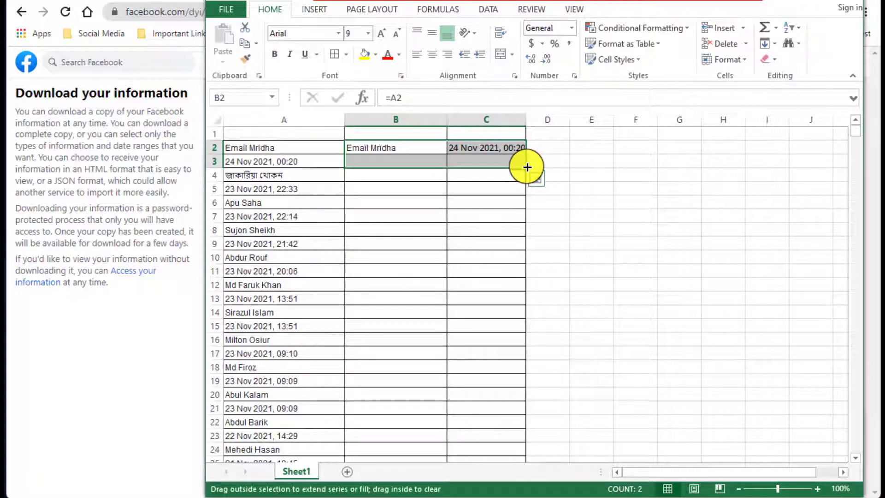
Step: Fill the B2:C3 name-and-date formula pattern down to the last row of the friends data
{"action": "left_click_drag", "start_coordinate": [526, 167], "coordinate": [537, 313]}
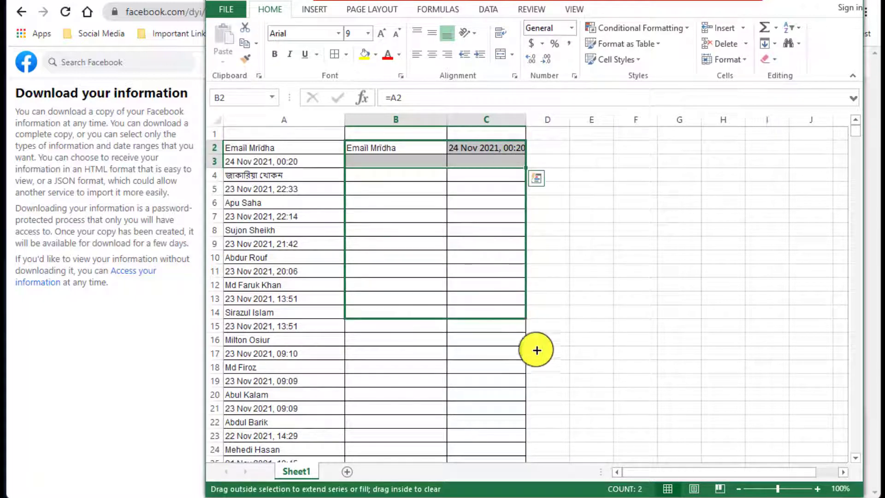
{"action": "scroll", "scroll_direction": "down", "scroll_amount": 3}
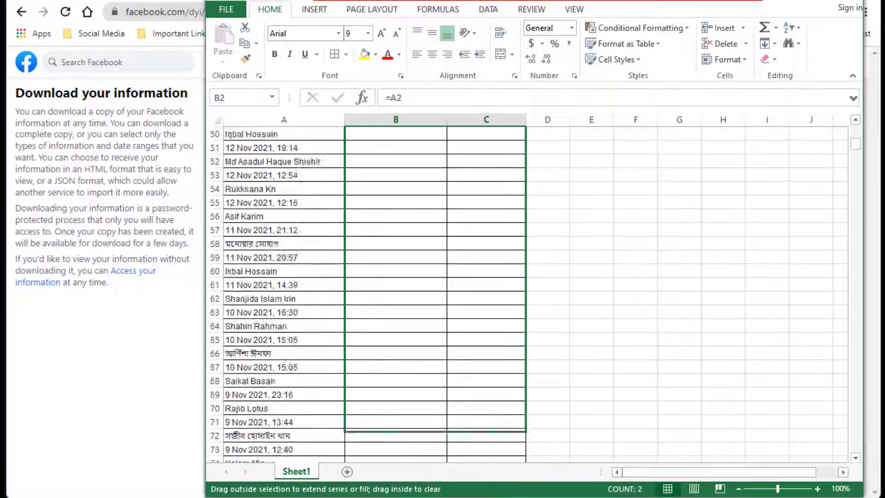
{"action": "scroll", "scroll_direction": "down", "scroll_amount": 3}
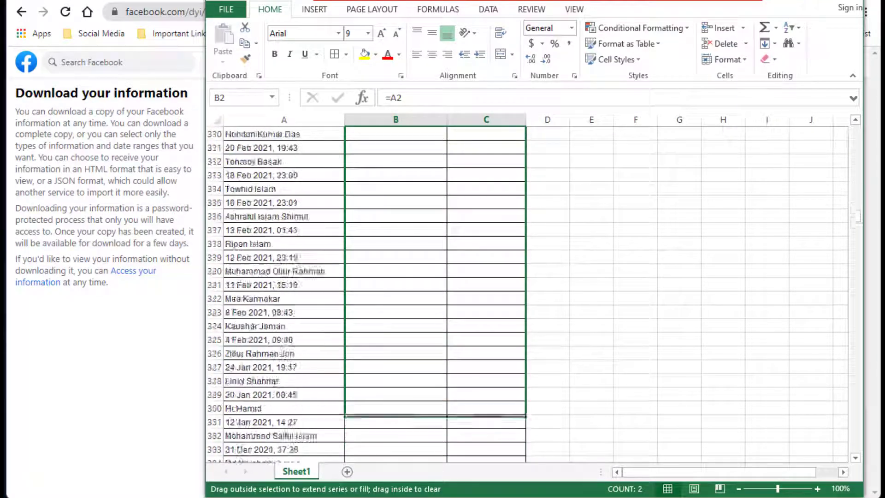
{"action": "scroll", "scroll_direction": "down", "scroll_amount": 3}
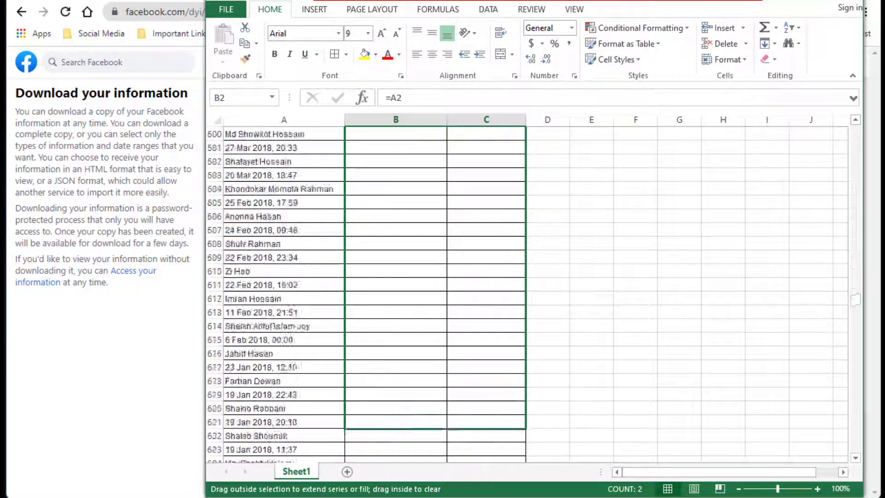
{"action": "scroll", "scroll_direction": "down", "scroll_amount": 3}
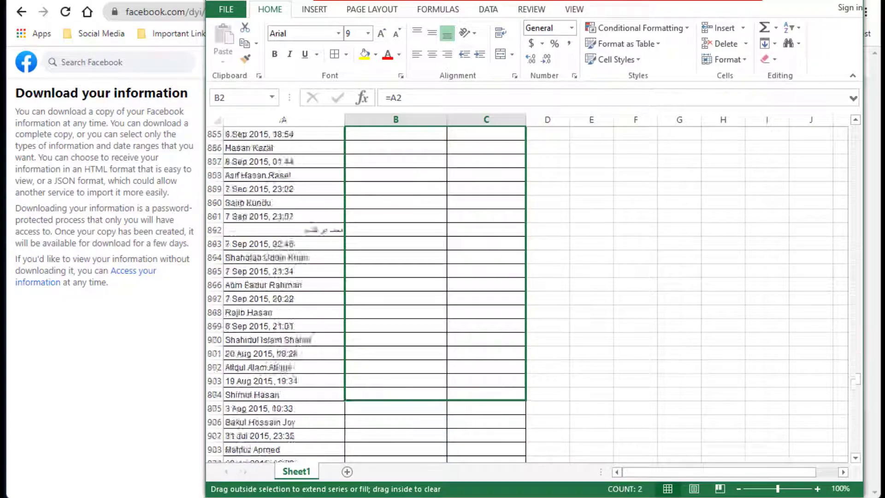
{"action": "scroll", "scroll_direction": "down", "scroll_amount": 3}
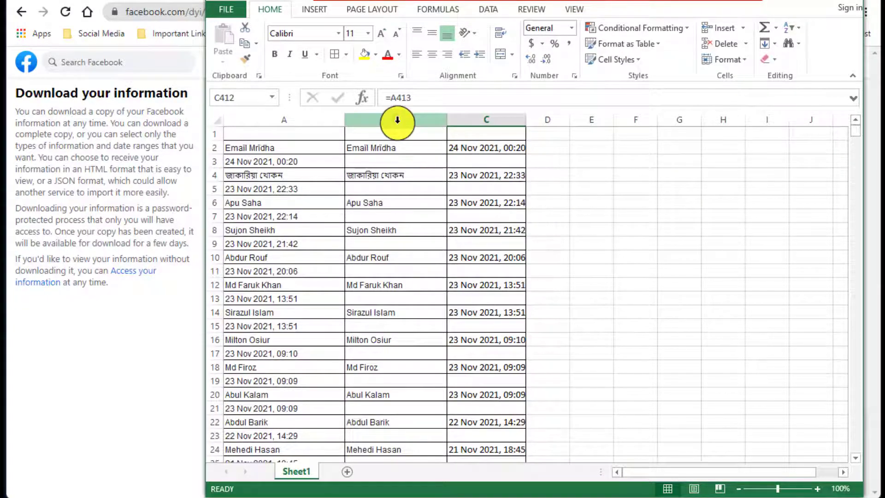
{"action": "left_click", "coordinate": [395, 119]}
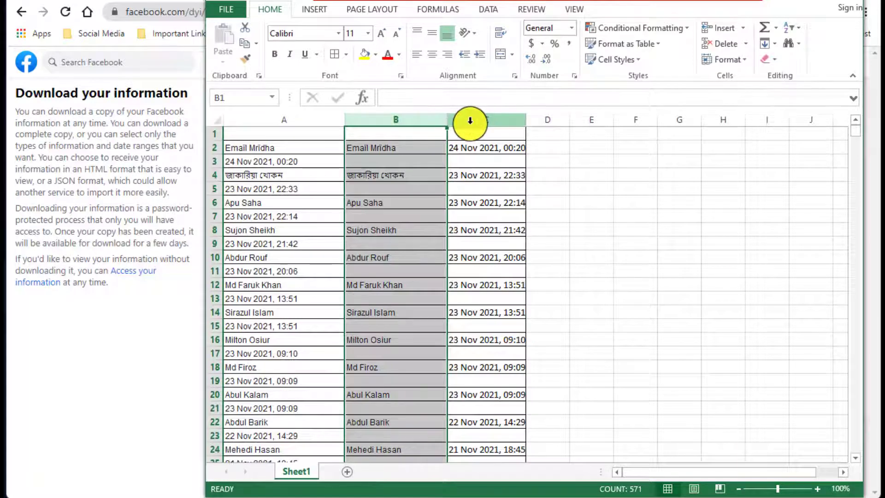
{"action": "left_click", "coordinate": [487, 119]}
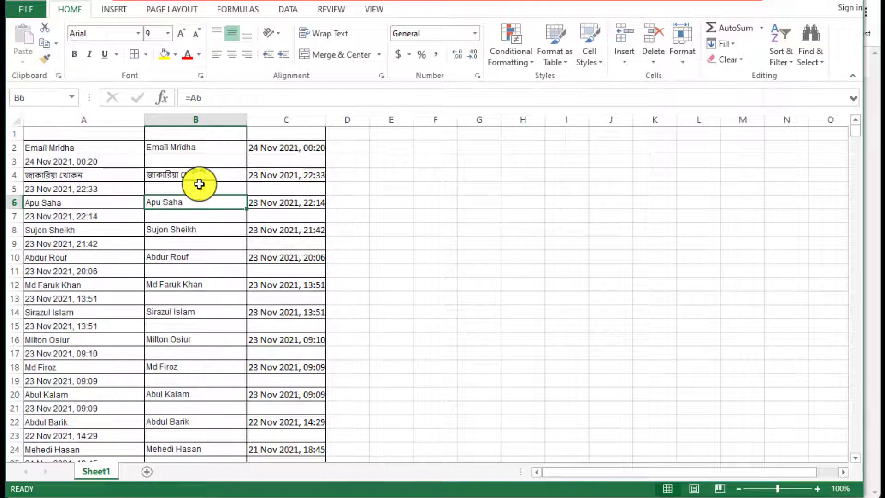
{"action": "mouse_move", "coordinate": [410, 436]}
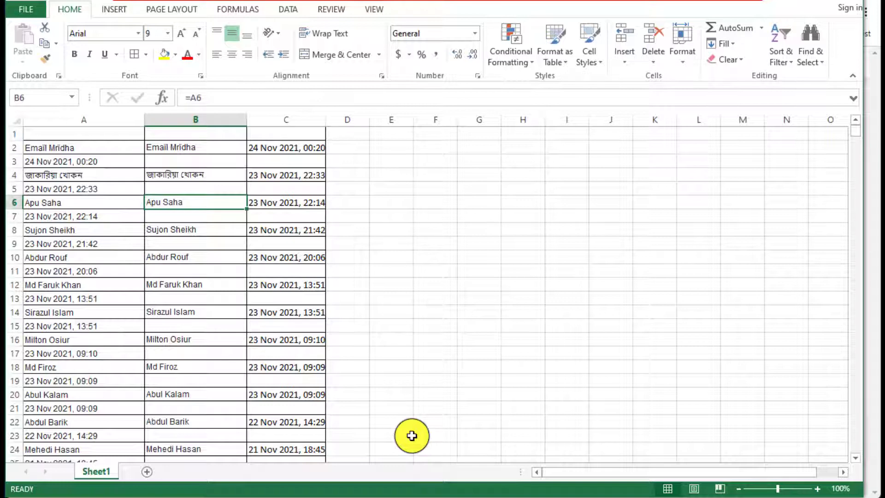
{"action": "mouse_move", "coordinate": [408, 403]}
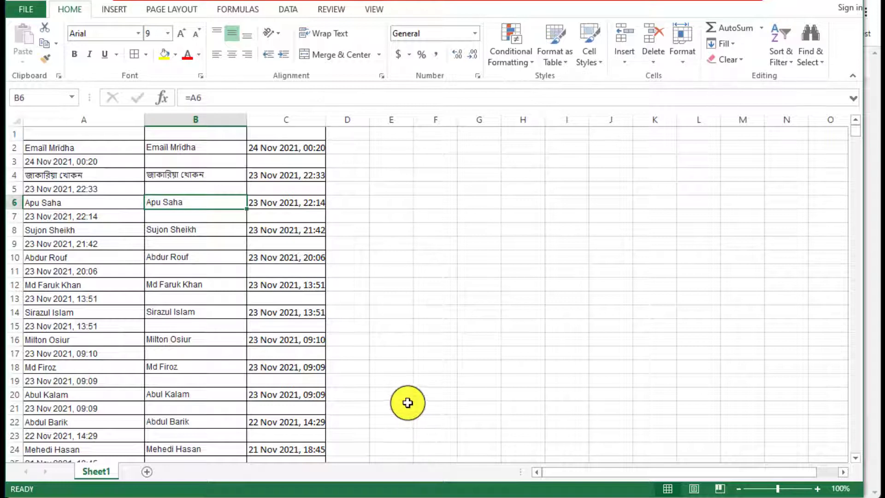